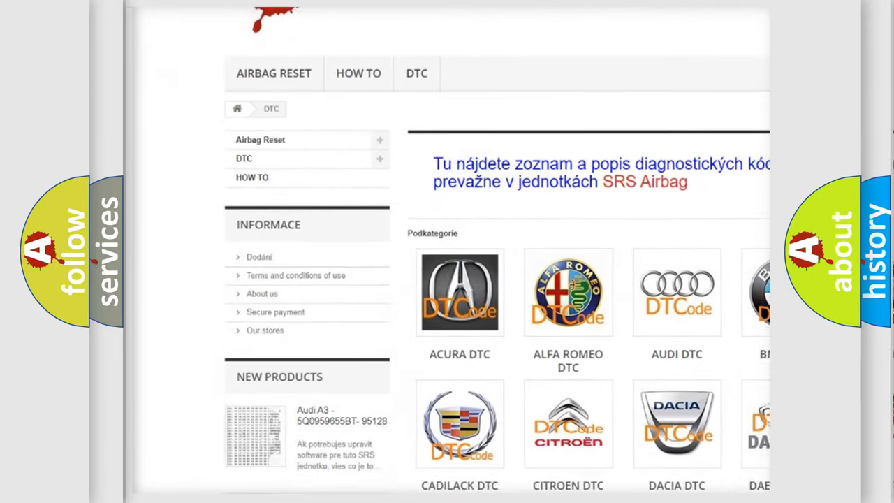
{"action": "scroll", "scroll_direction": "down", "scroll_amount": 3}
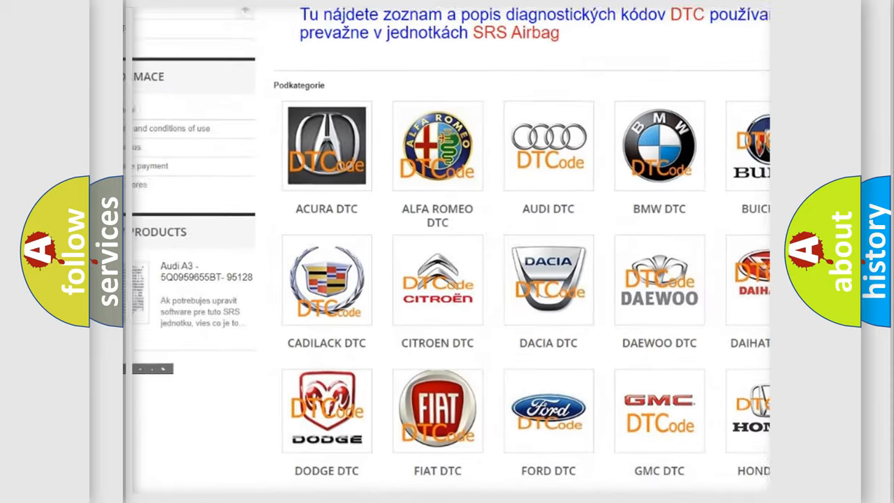
{"action": "scroll", "scroll_direction": "down", "scroll_amount": 3}
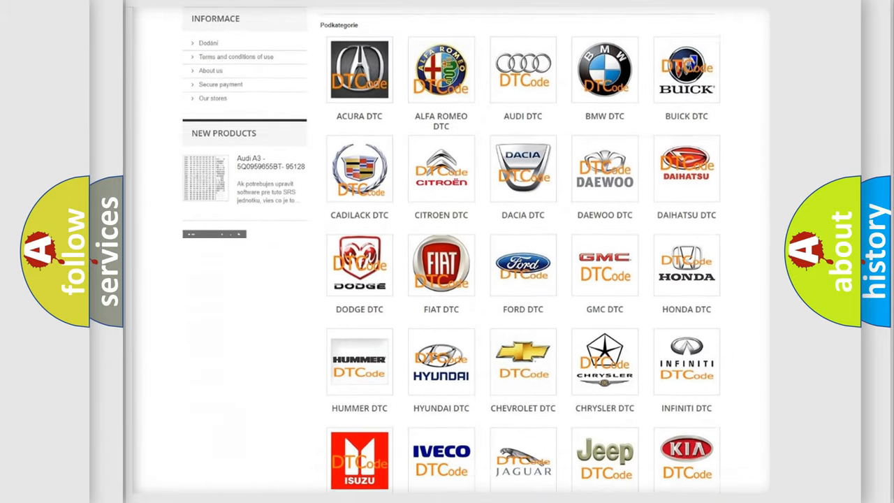
{"action": "scroll", "scroll_direction": "down", "scroll_amount": 3}
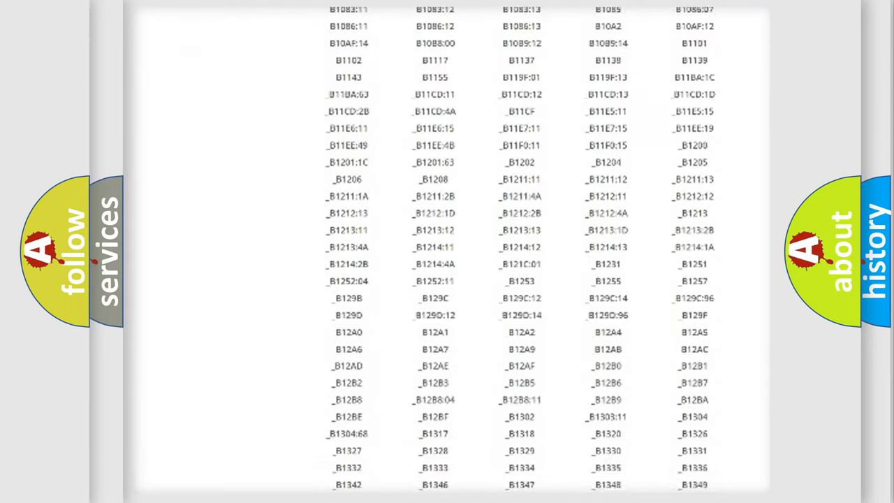
{"action": "scroll", "scroll_direction": "down", "scroll_amount": 3}
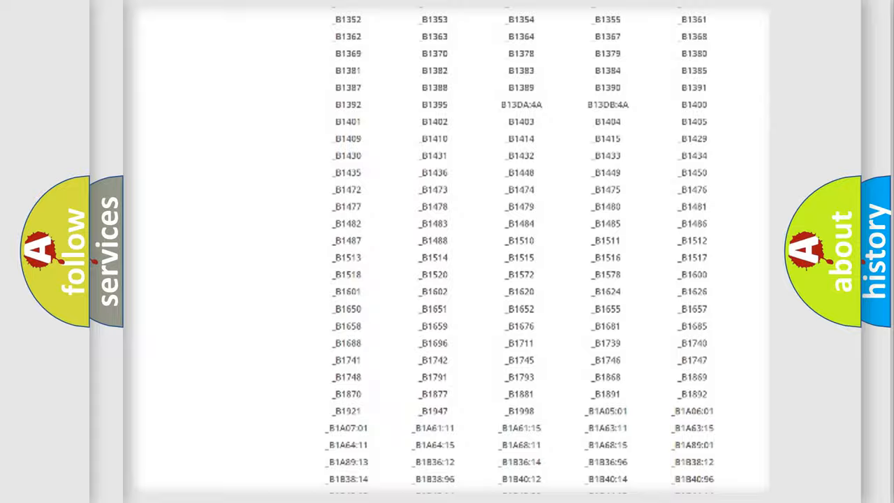